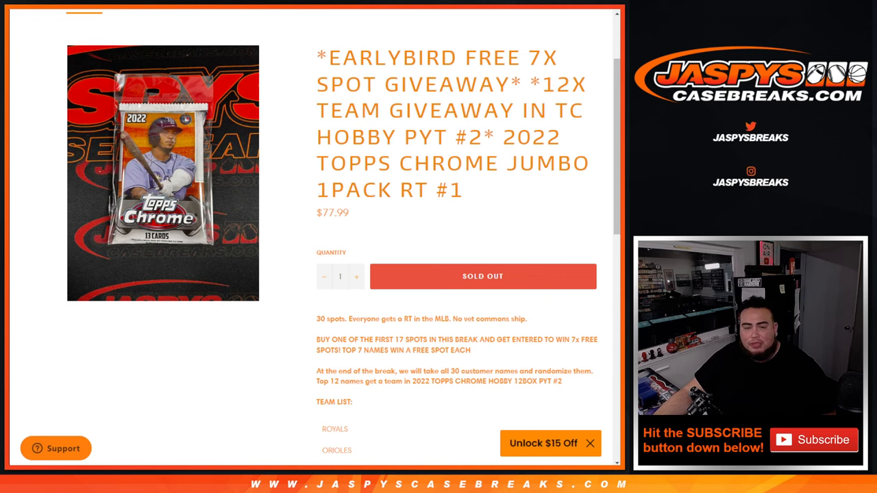
Step: Scroll down the RANDOM.ORG page and roll the two virtual dice
{"action": "scroll", "scroll_direction": "down", "scroll_amount": 3}
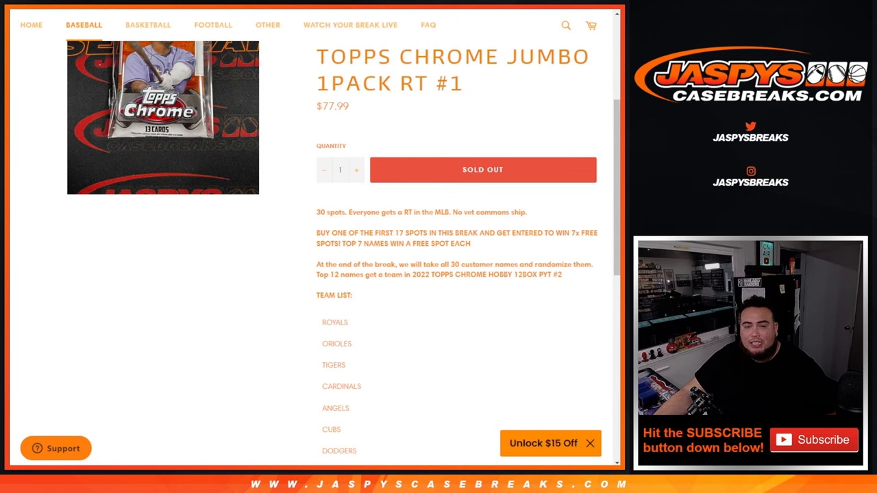
{"action": "scroll", "scroll_direction": "down", "scroll_amount": 3}
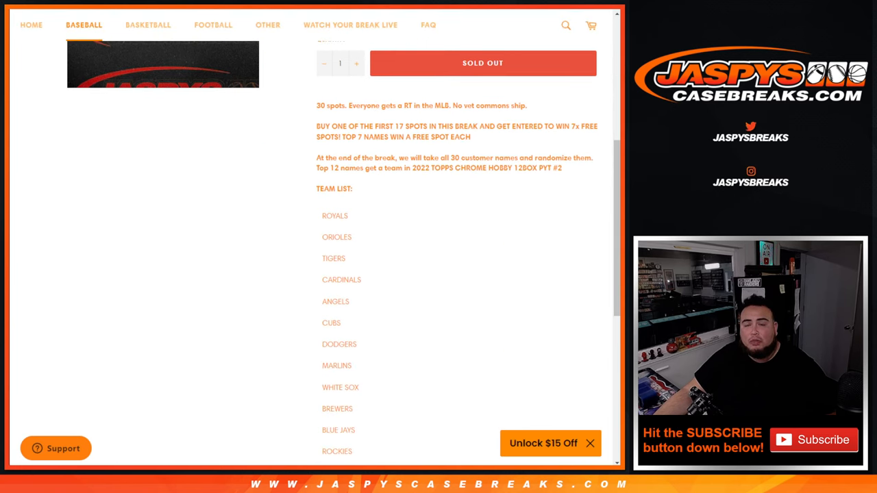
{"action": "double_click", "coordinate": [335, 215]}
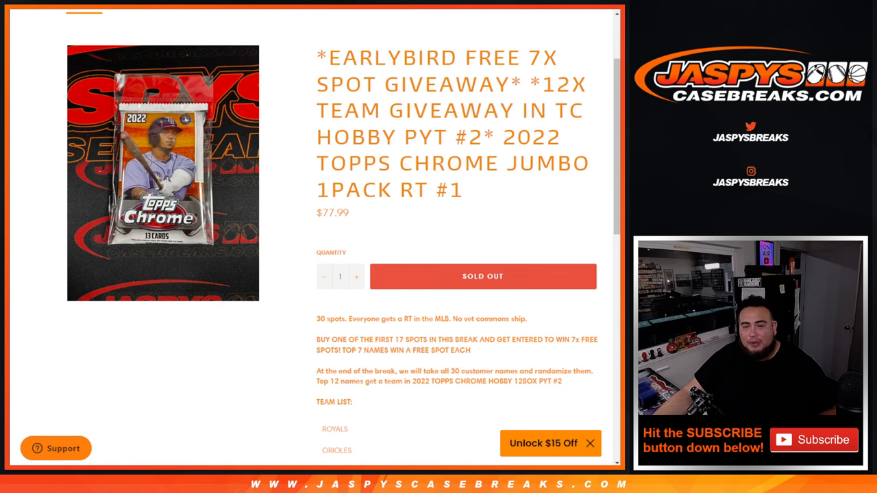
{"action": "mouse_move", "coordinate": [214, 38]}
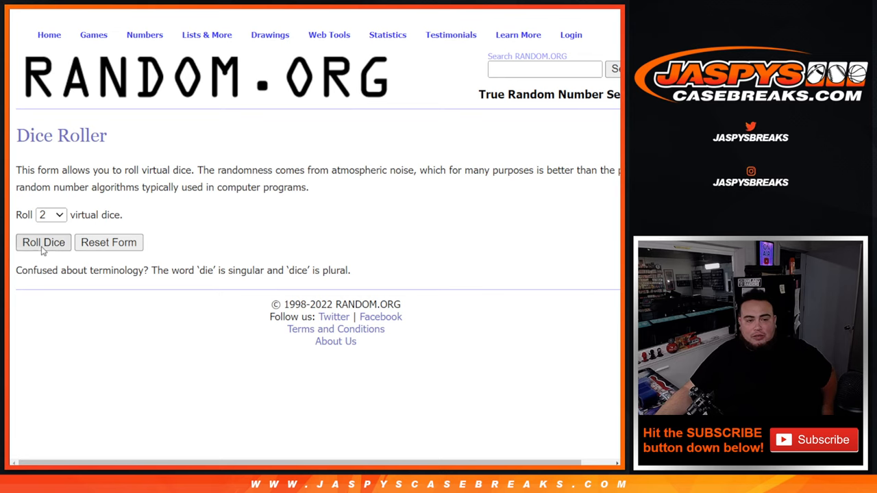
{"action": "left_click", "coordinate": [43, 242]}
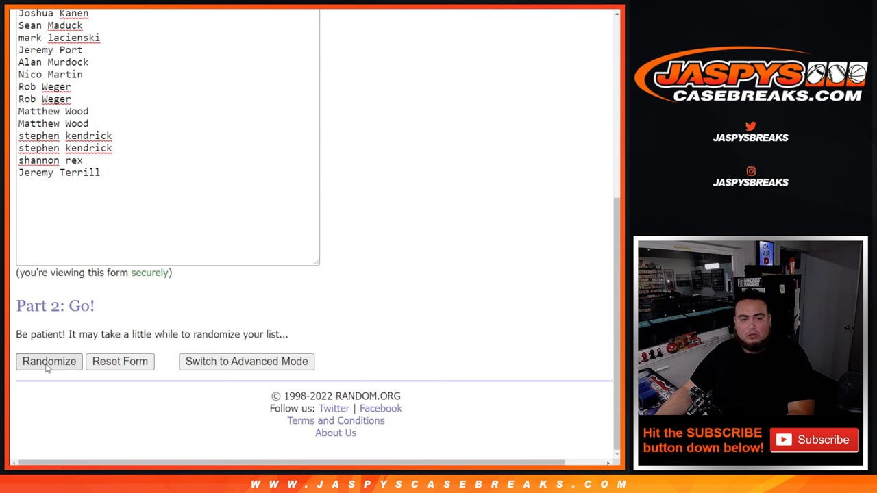
Step: Shuffle the 17-name early-bird list four times for its final order
{"action": "left_click", "coordinate": [48, 361]}
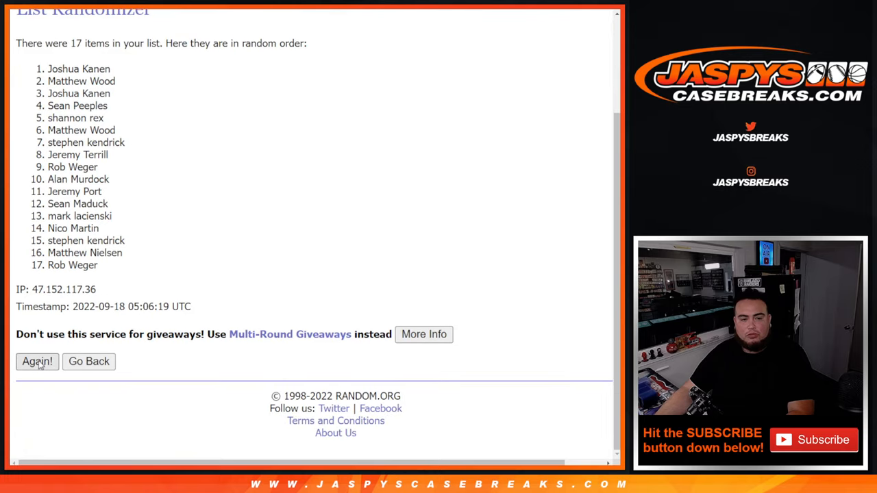
{"action": "left_click", "coordinate": [37, 362]}
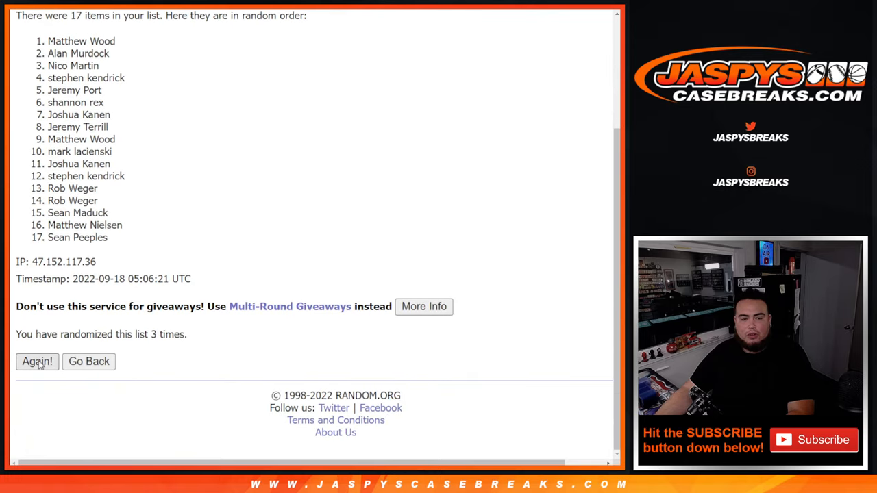
{"action": "left_click", "coordinate": [37, 362]}
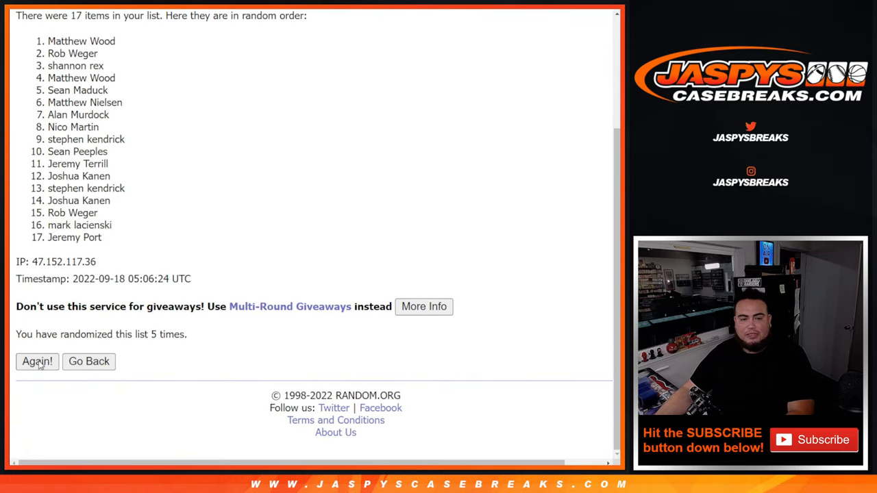
{"action": "left_click", "coordinate": [37, 362]}
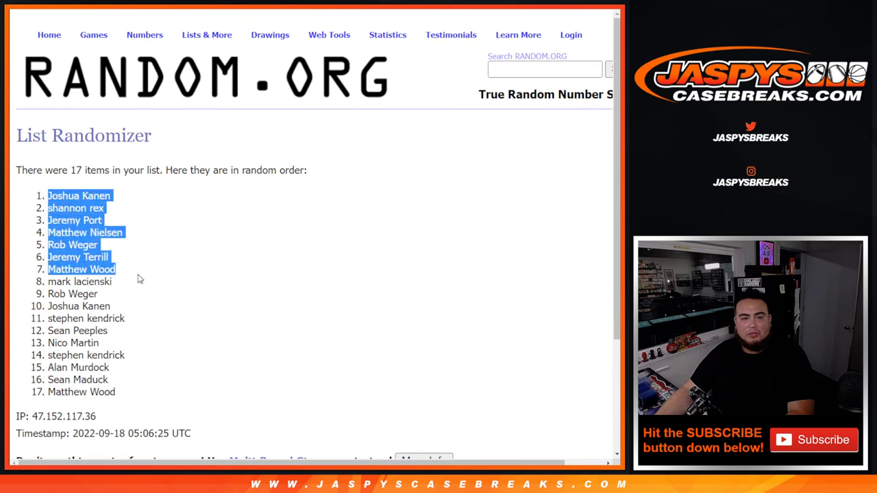
Step: Mark the appended winner names in the entry list with a caret (^)
{"action": "scroll", "scroll_direction": "down", "scroll_amount": 3}
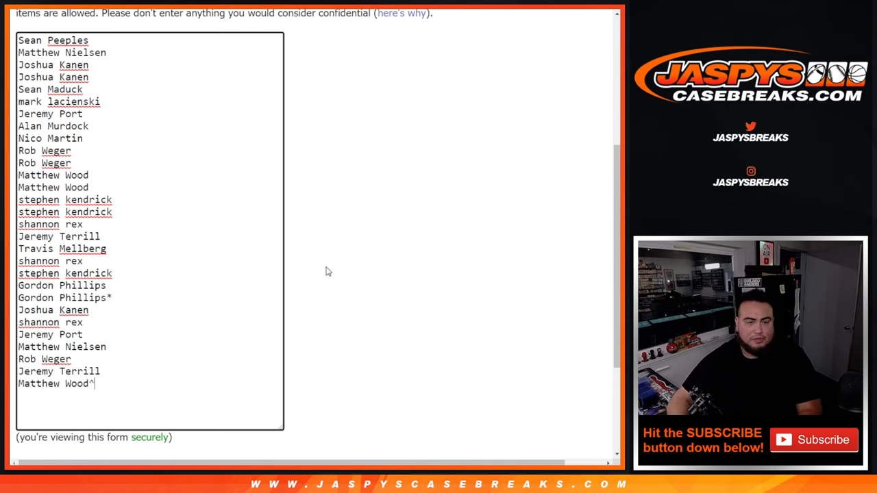
{"action": "type", "text": "^"}
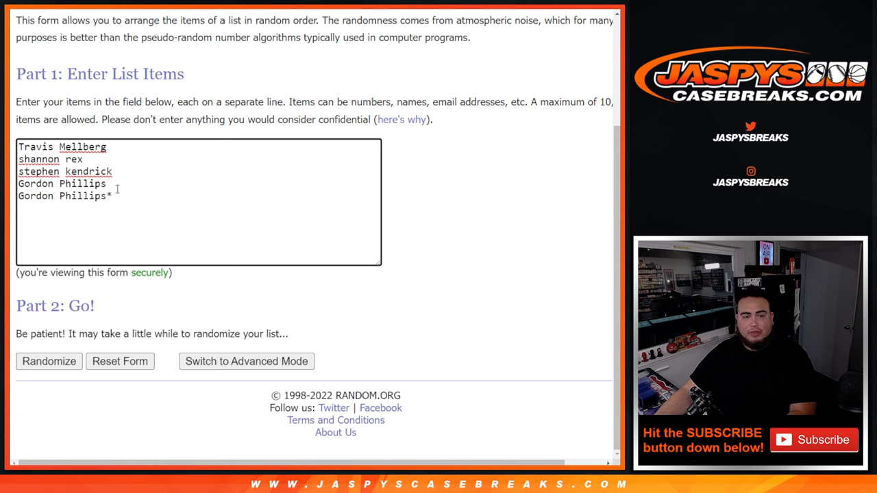
Step: Shuffle the five-name list four times
{"action": "left_click", "coordinate": [48, 361]}
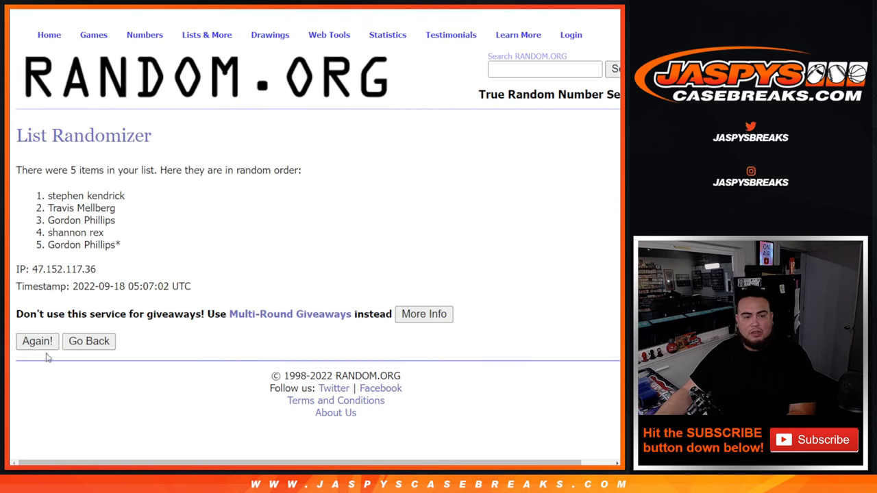
{"action": "left_click", "coordinate": [37, 342]}
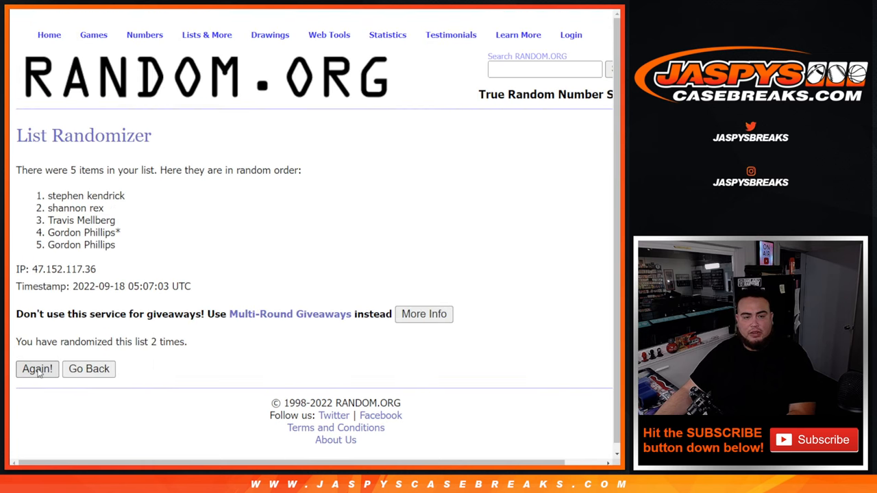
{"action": "left_click", "coordinate": [37, 369]}
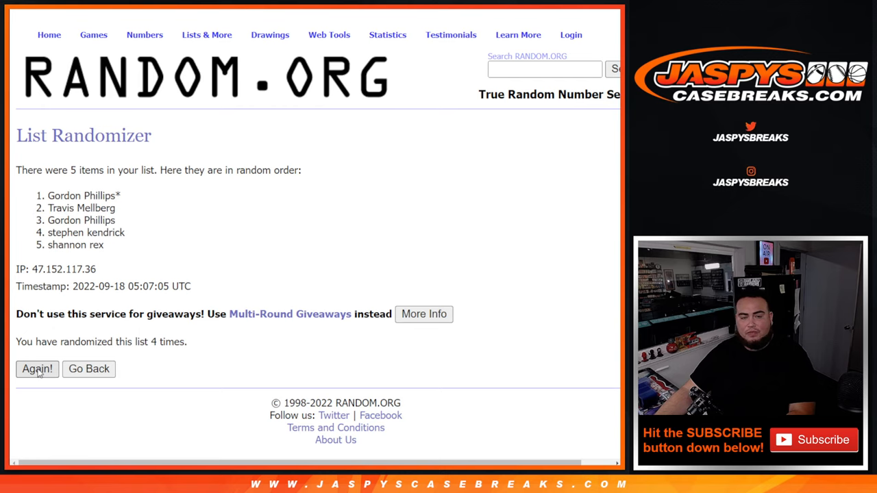
{"action": "left_click", "coordinate": [37, 369]}
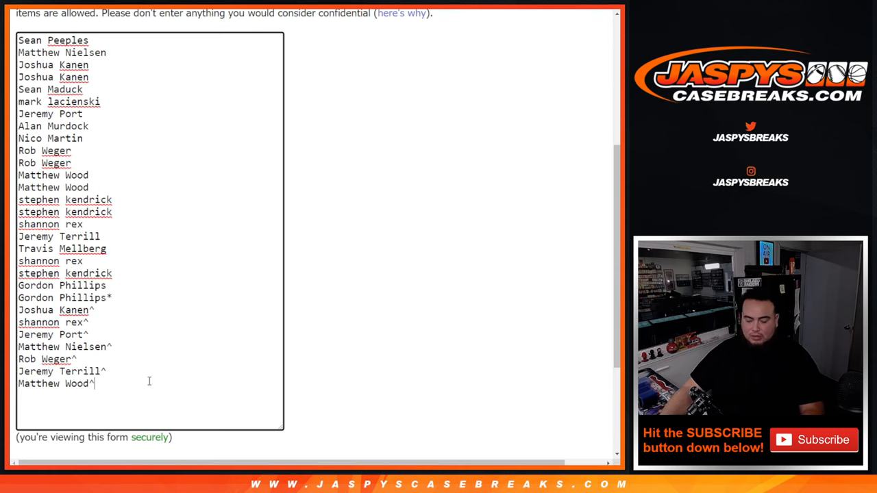
{"action": "key", "text": "Enter"}
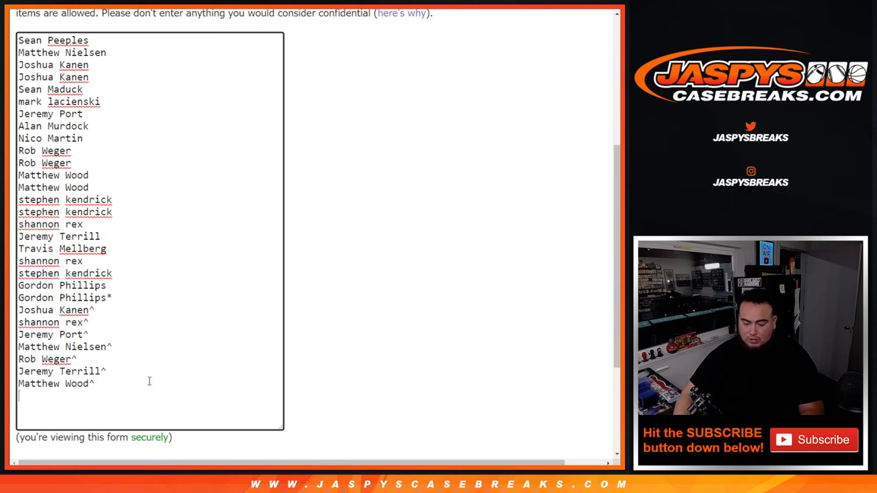
{"action": "type", "text": "stephen kendrick^^"}
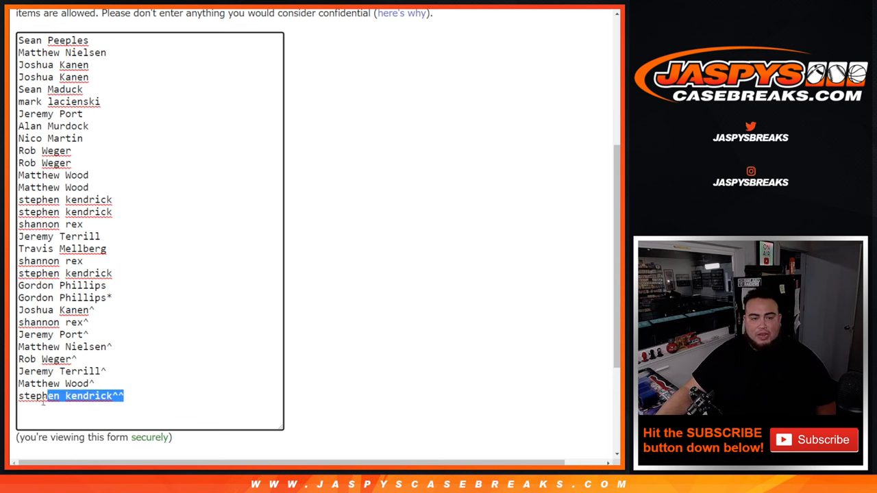
{"action": "key", "text": "ctrl+a"}
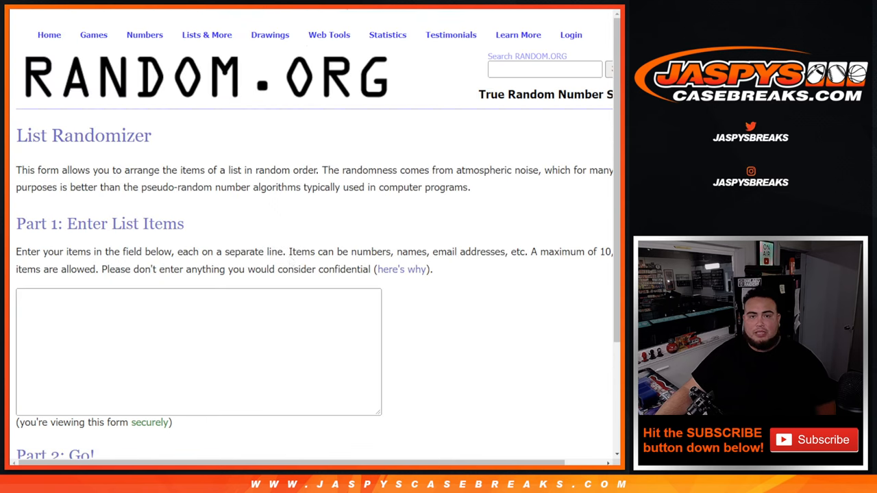
{"action": "type", "text": "Gordon Phillips"}
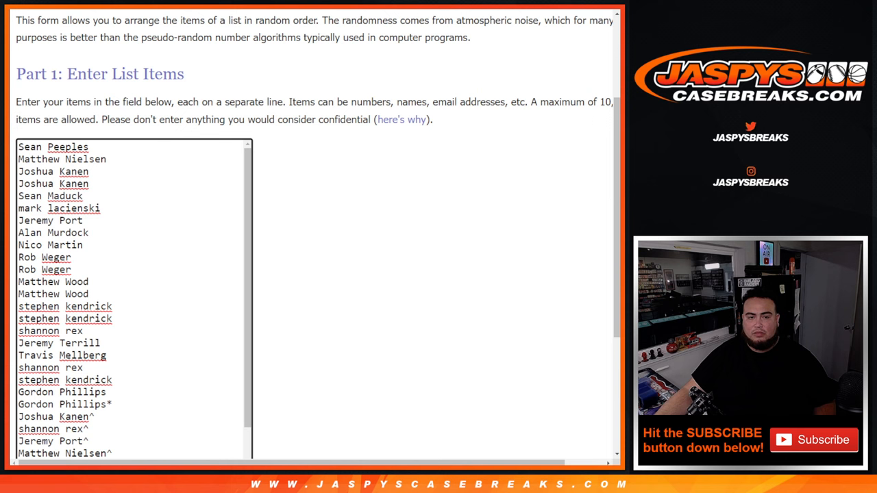
{"action": "scroll", "scroll_direction": "down", "scroll_amount": 3}
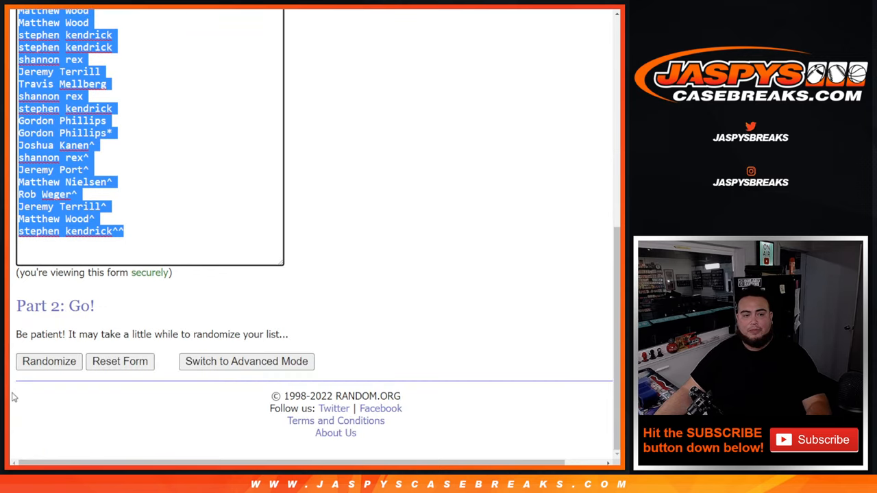
Step: Shuffle the full caret-marked entrant list four times
{"action": "left_click", "coordinate": [48, 362]}
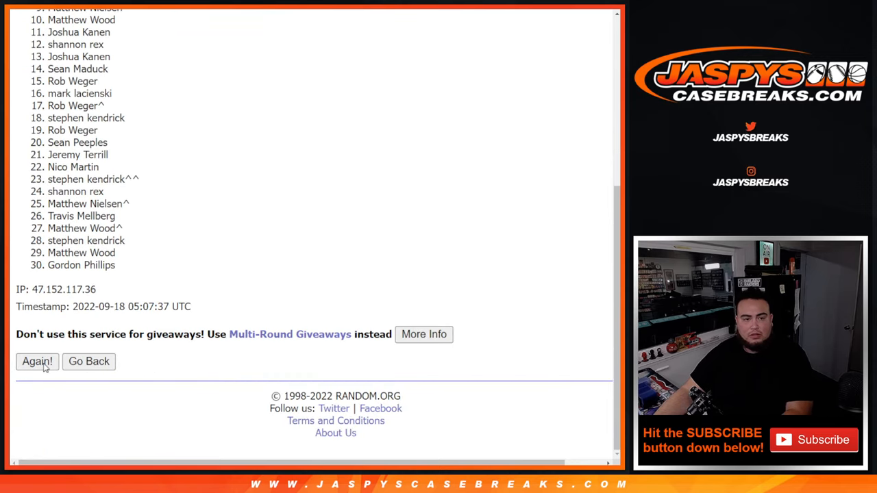
{"action": "left_click", "coordinate": [37, 362]}
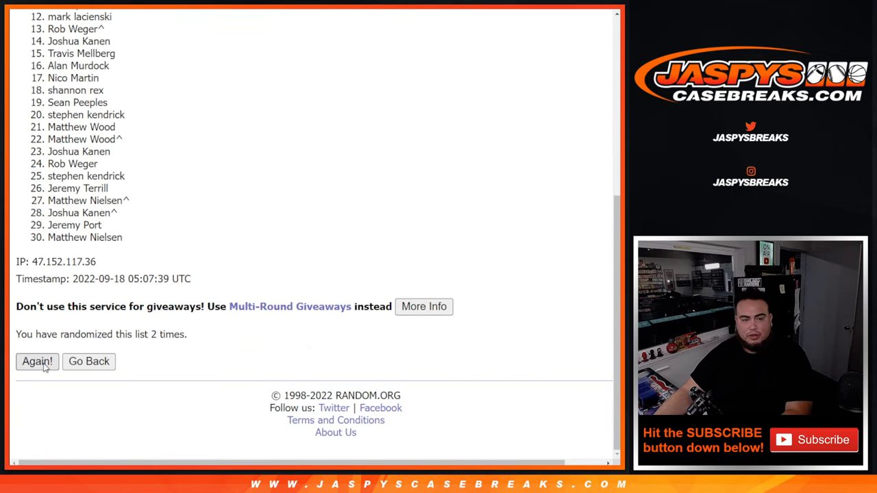
{"action": "left_click", "coordinate": [37, 361]}
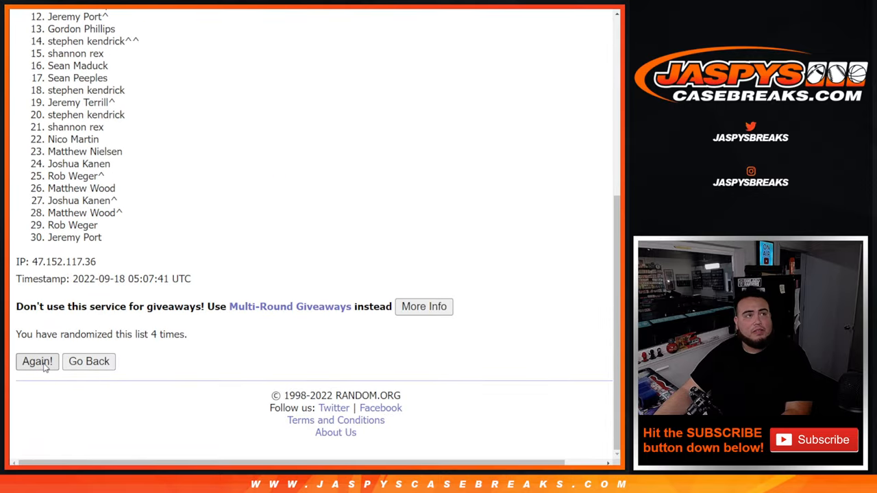
{"action": "left_click", "coordinate": [37, 362]}
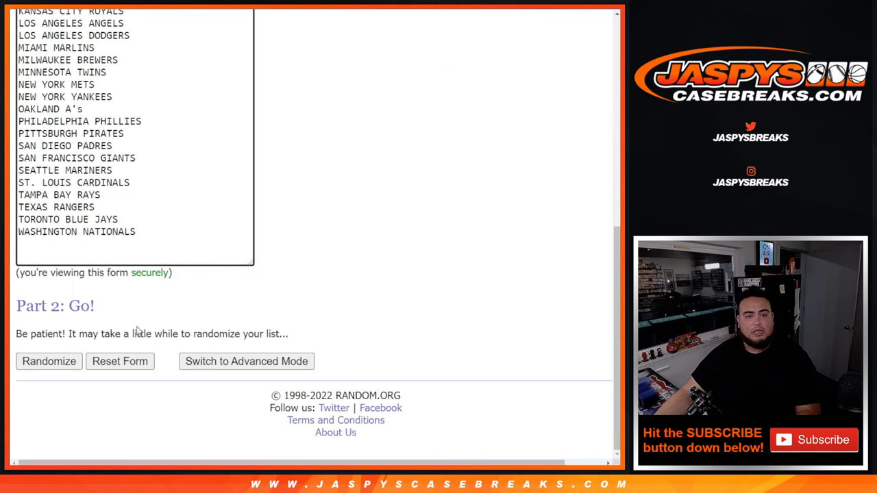
Step: Shuffle the 30 MLB teams four times
{"action": "left_click", "coordinate": [48, 362]}
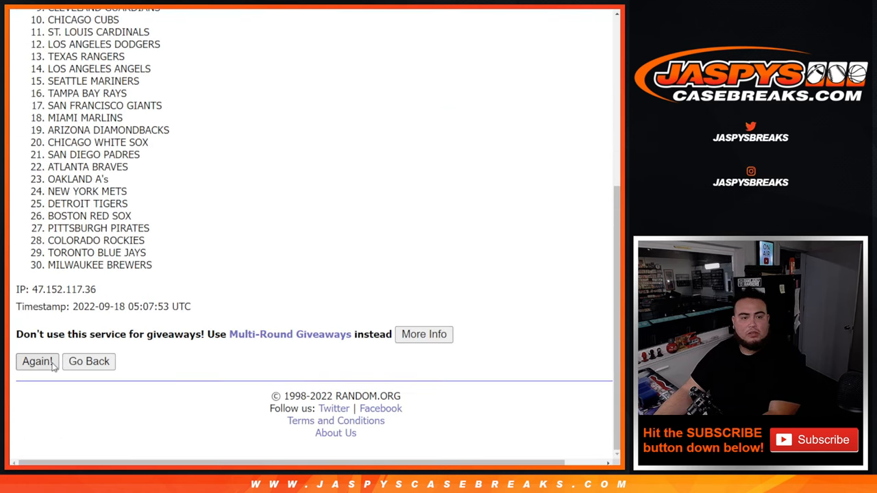
{"action": "left_click", "coordinate": [37, 361]}
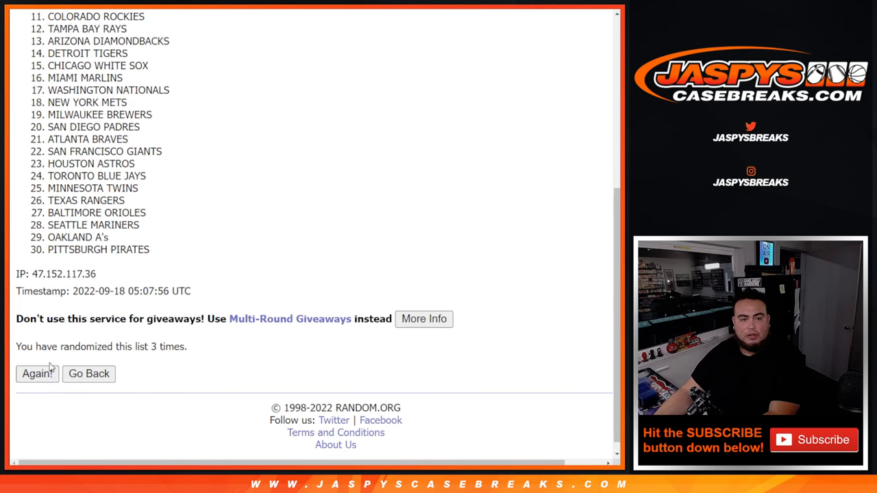
{"action": "left_click", "coordinate": [37, 362]}
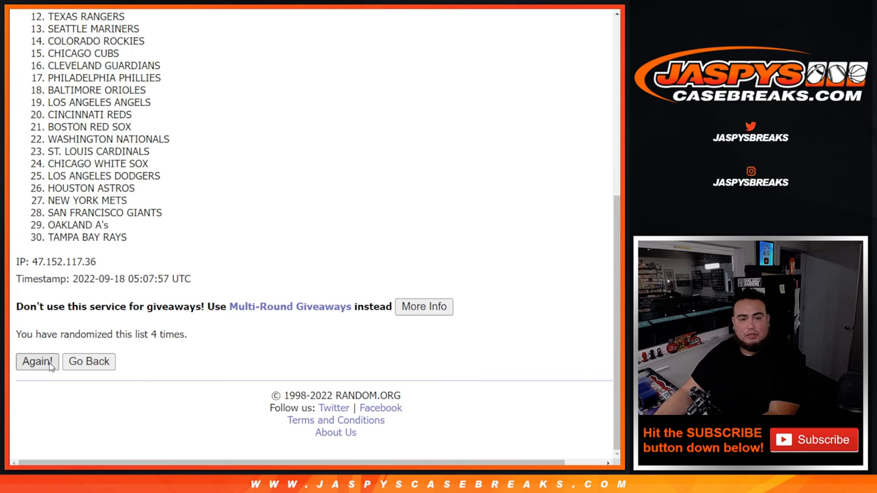
{"action": "left_click", "coordinate": [37, 362]}
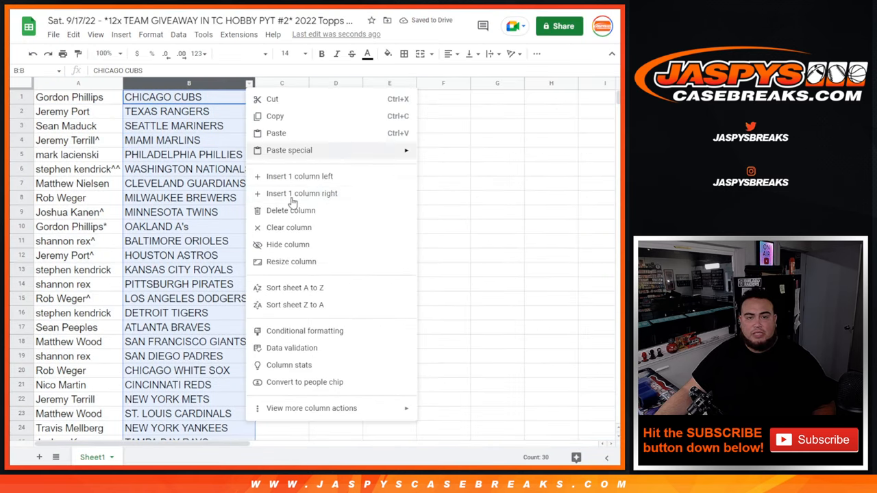
Step: Sort the sheet A to Z by team and print it, showing header and footer options
{"action": "left_click", "coordinate": [295, 288]}
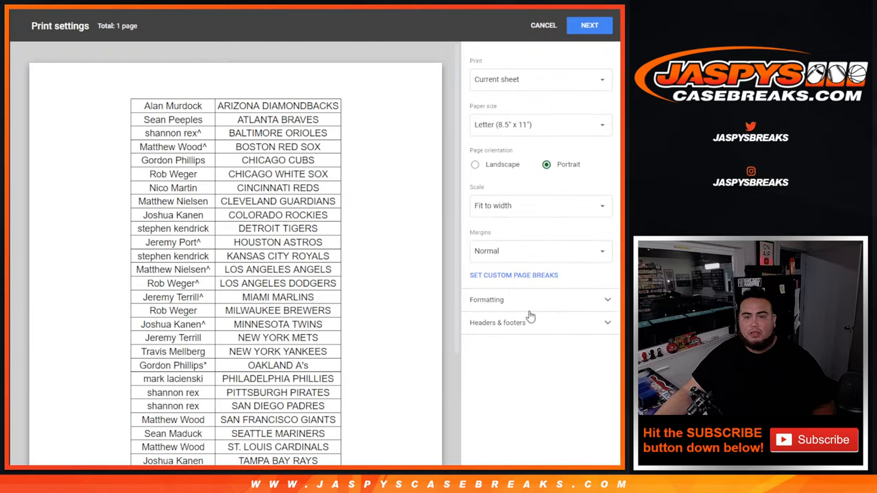
{"action": "left_click", "coordinate": [498, 323]}
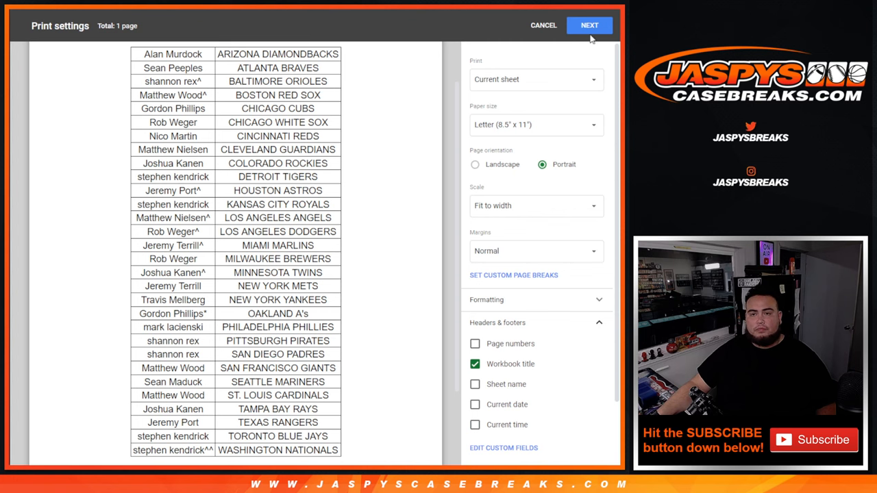
{"action": "left_click", "coordinate": [589, 25]}
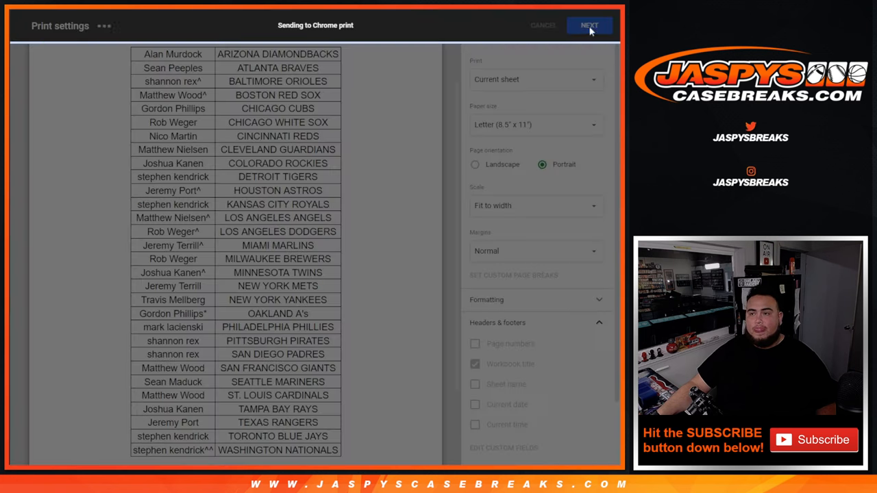
{"action": "left_click", "coordinate": [589, 25]}
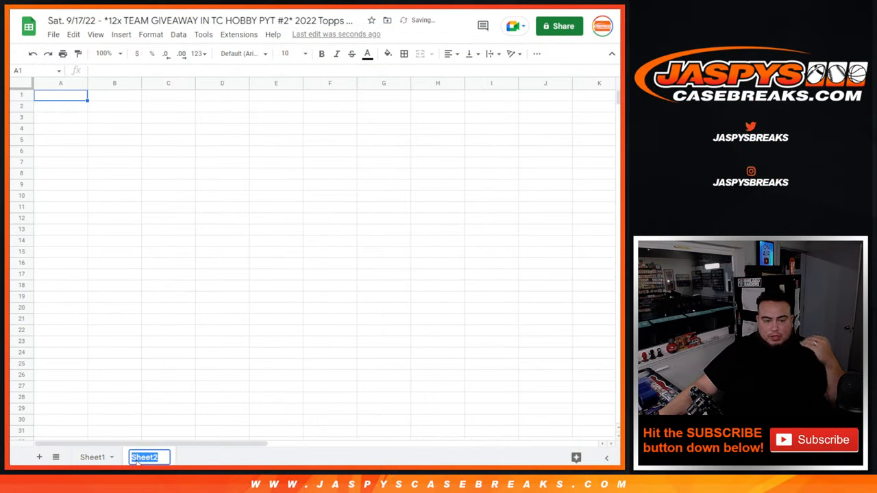
Step: Rename the new sheet tab to 'team sheet'
{"action": "type", "text": "team sheet"}
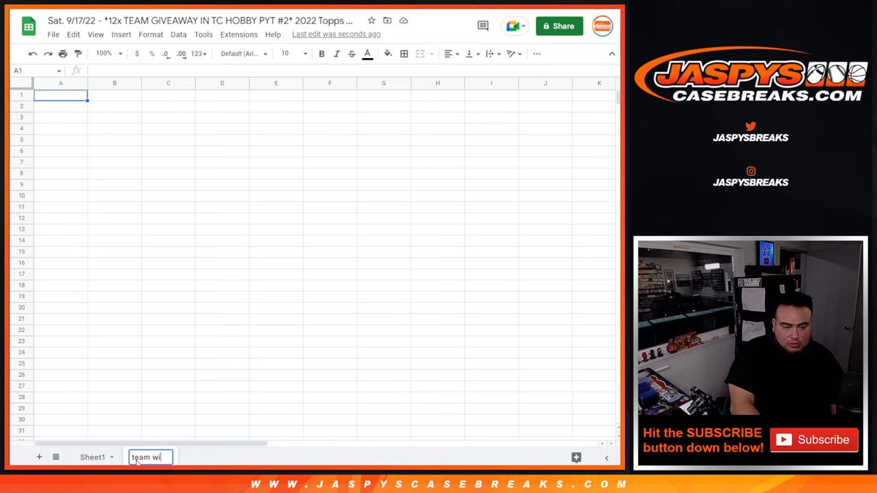
{"action": "key", "text": "Enter"}
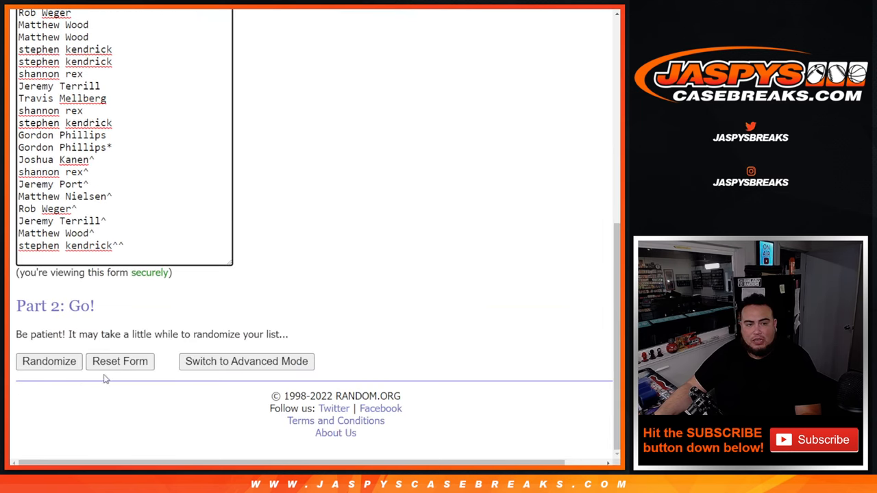
Step: Shuffle the full caret-marked entrant list five times
{"action": "left_click", "coordinate": [48, 362]}
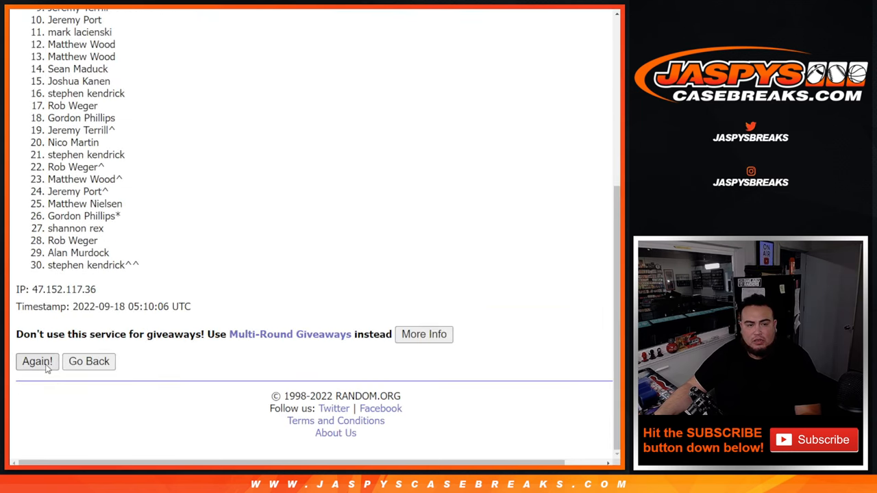
{"action": "left_click", "coordinate": [37, 361]}
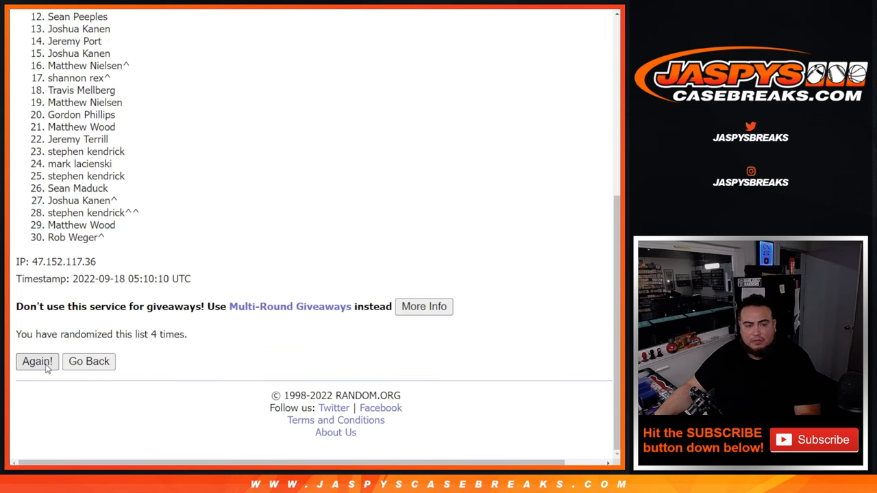
{"action": "left_click", "coordinate": [37, 362]}
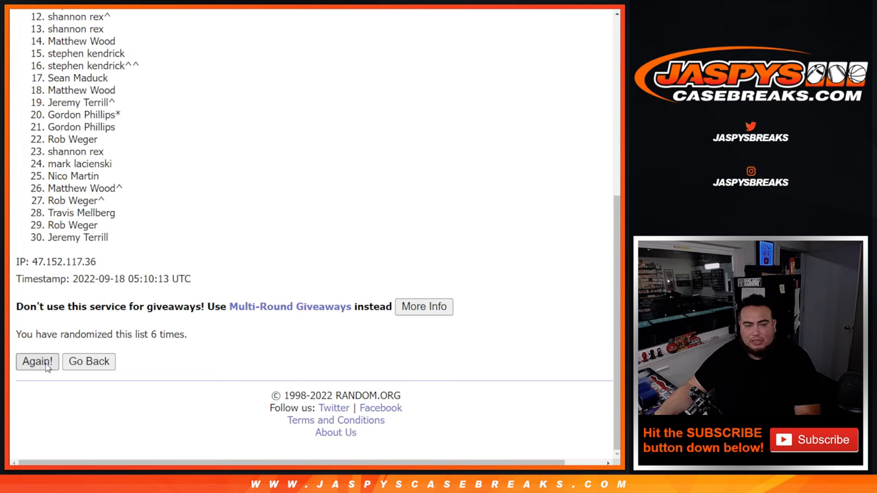
{"action": "left_click", "coordinate": [37, 362]}
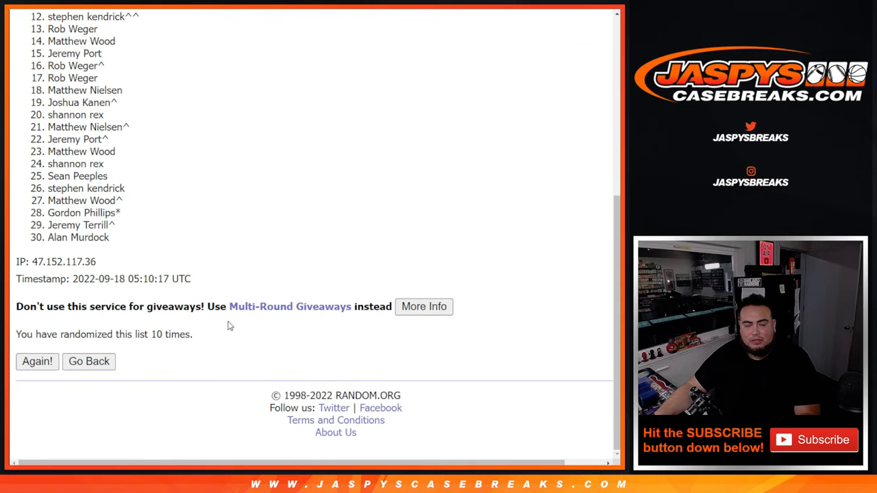
{"action": "left_click", "coordinate": [37, 362]}
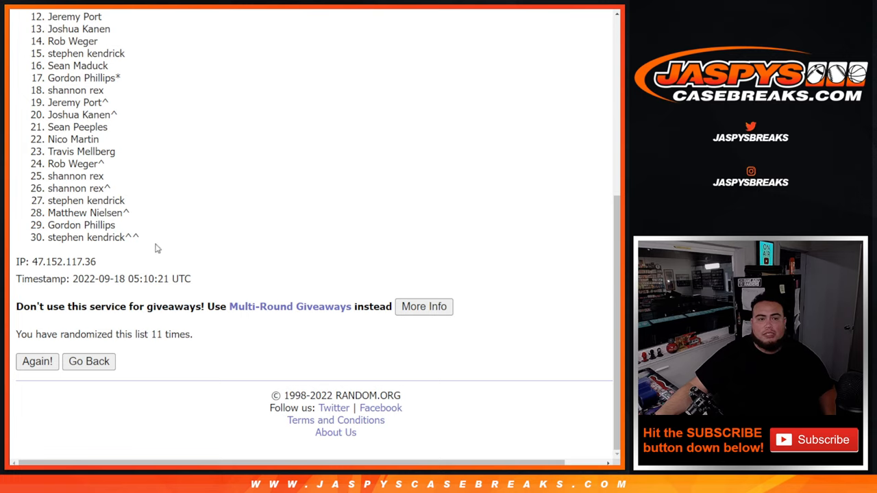
{"action": "mouse_move", "coordinate": [155, 244]}
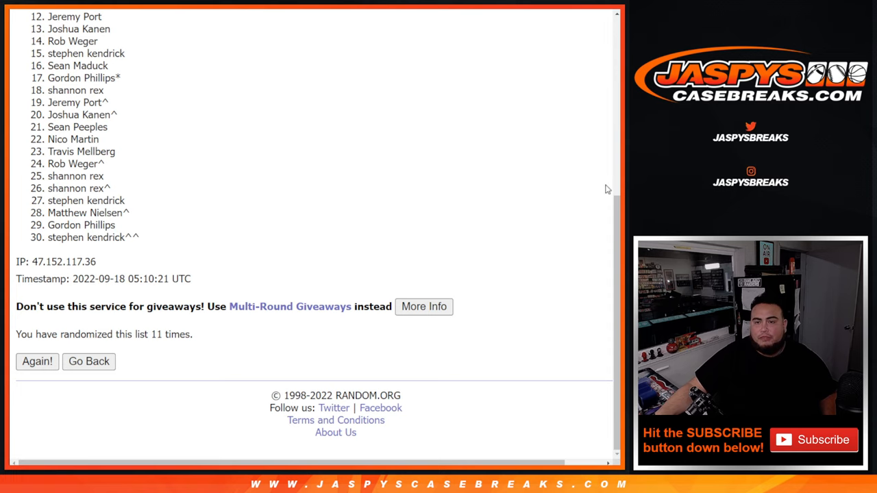
{"action": "mouse_move", "coordinate": [615, 231]}
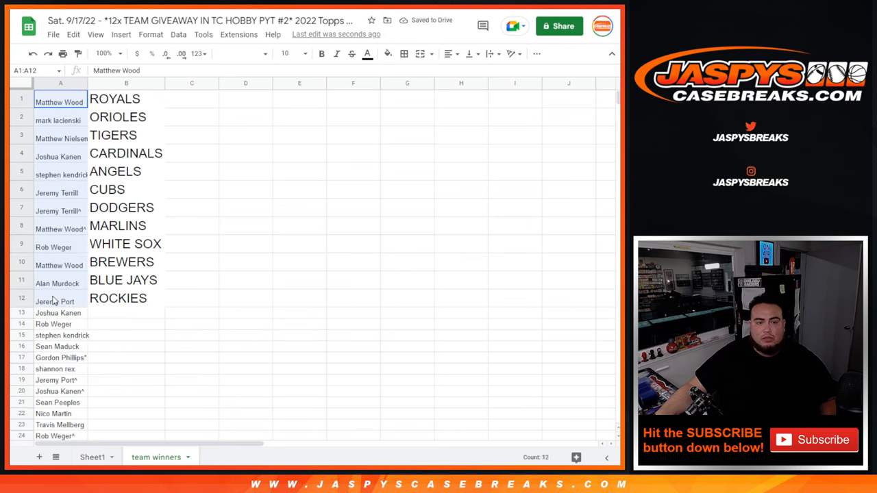
{"action": "left_click", "coordinate": [285, 53]}
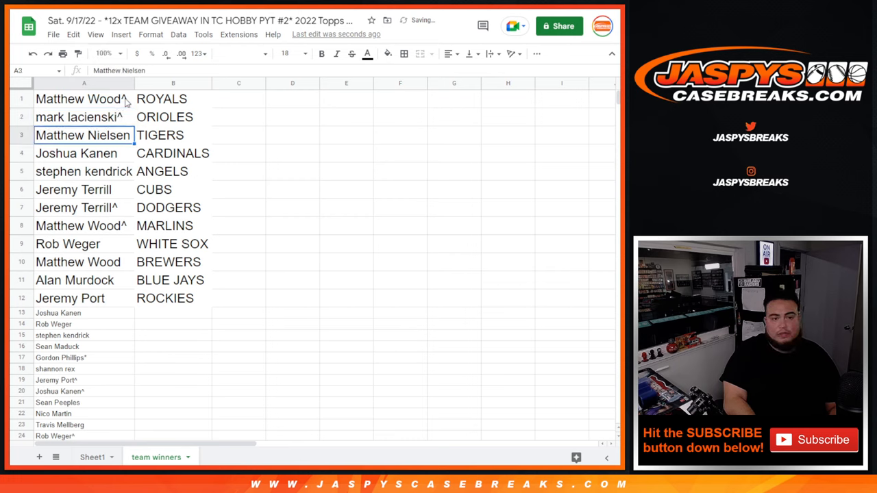
{"action": "left_click", "coordinate": [76, 153]}
{"action": "type", "text": "^"}
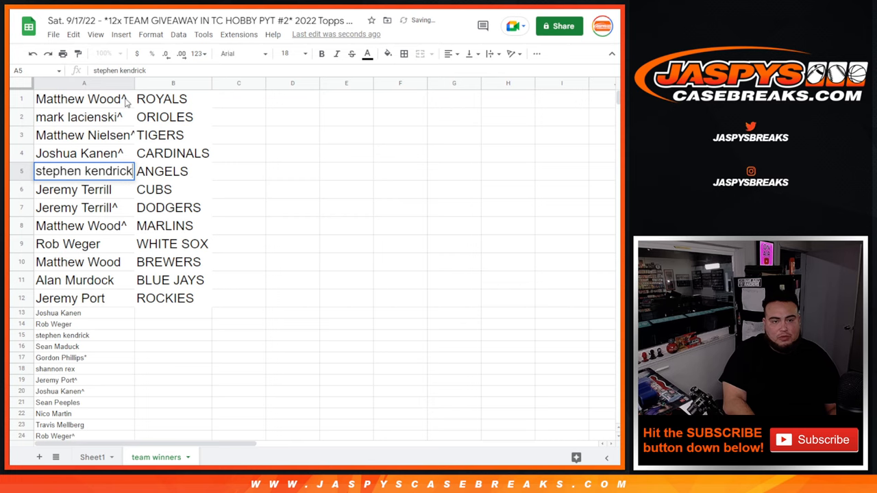
{"action": "left_click", "coordinate": [75, 189]}
{"action": "type", "text": "^"}
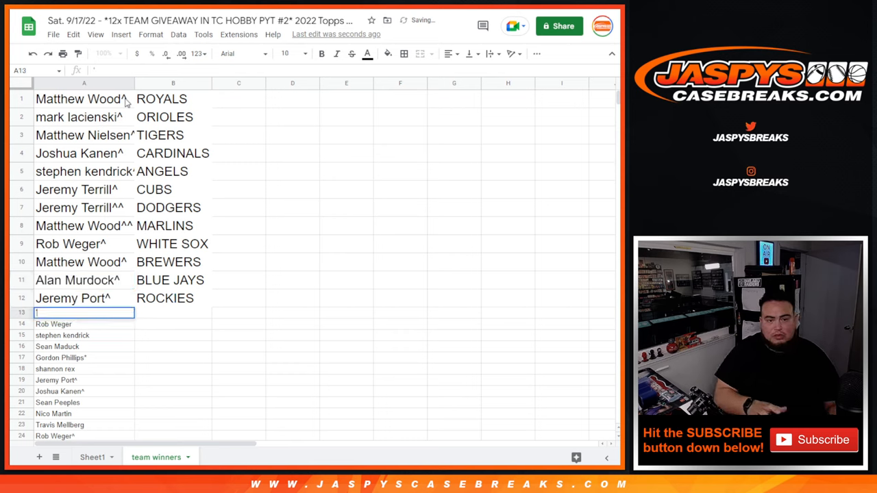
{"action": "type", "text": "Joshua Kanen"}
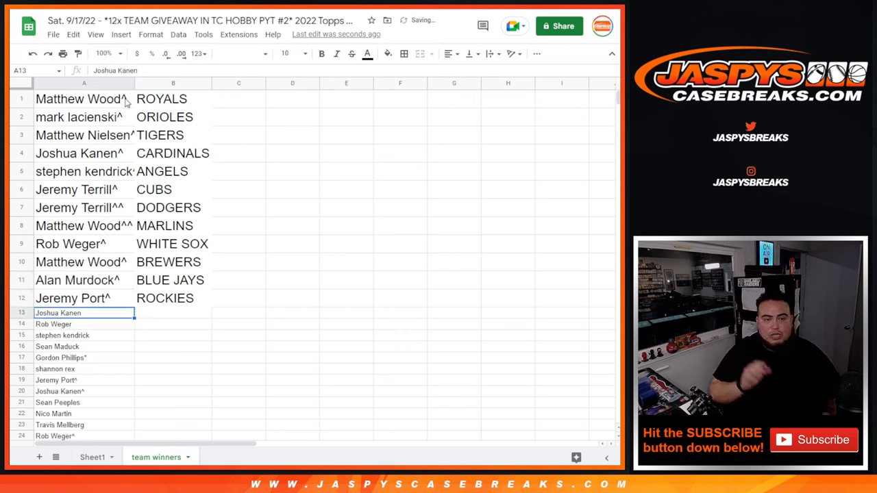